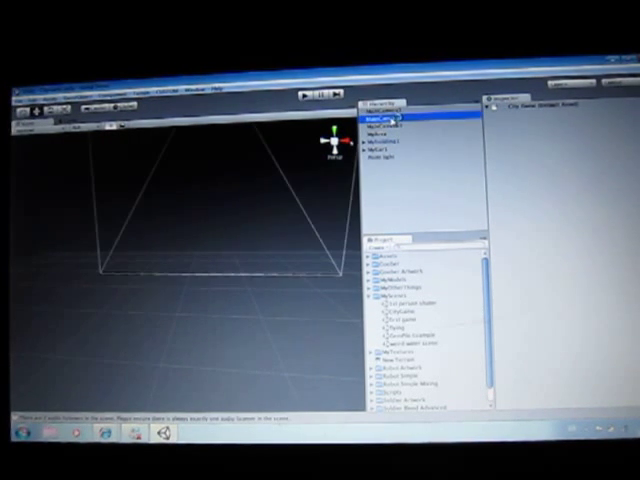
pyautogui.click(395, 116)
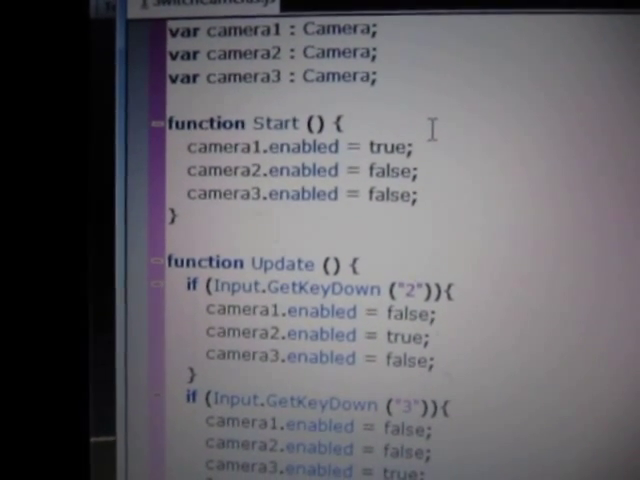
pyautogui.scroll(-3)
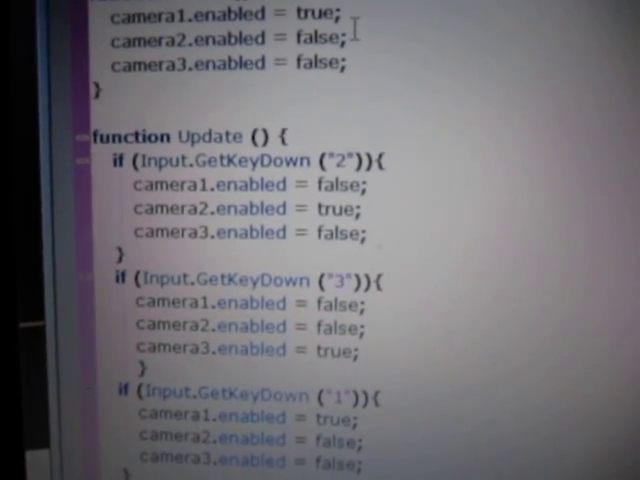